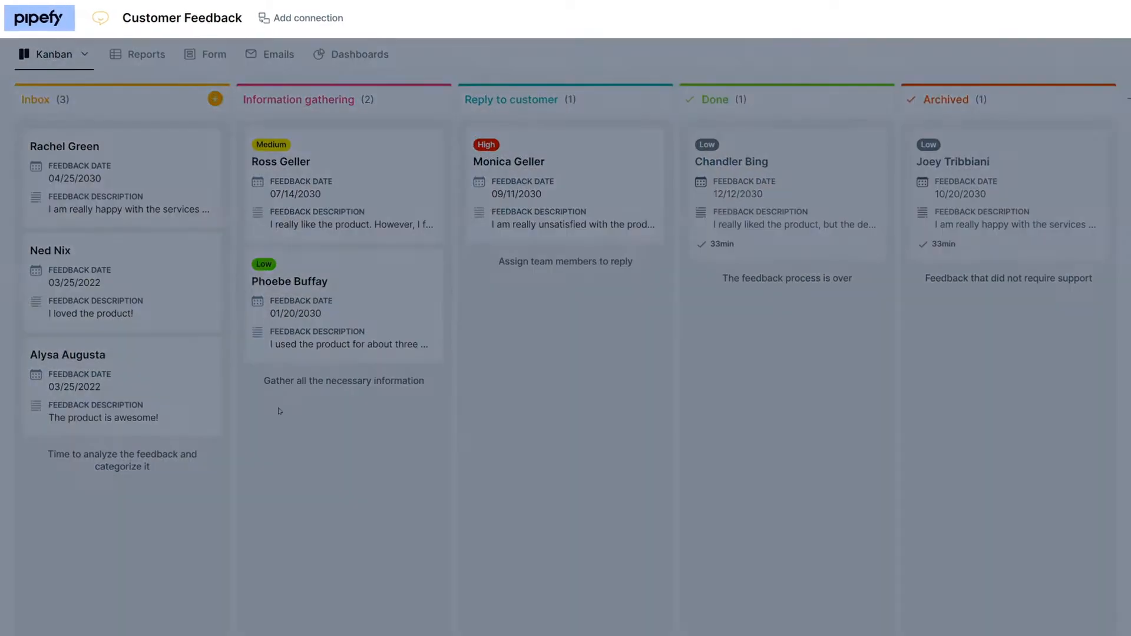
Step: Go Home, then to the Portals overview and browse to an example Customer Service portal
{"action": "left_click", "coordinate": [99, 18]}
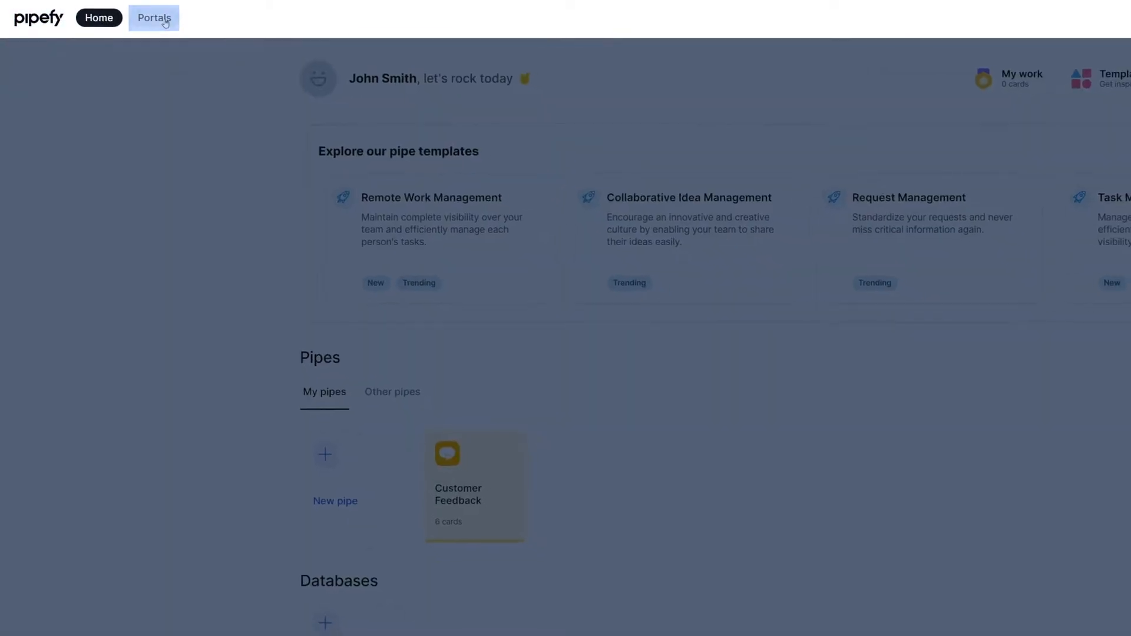
{"action": "left_click", "coordinate": [154, 17]}
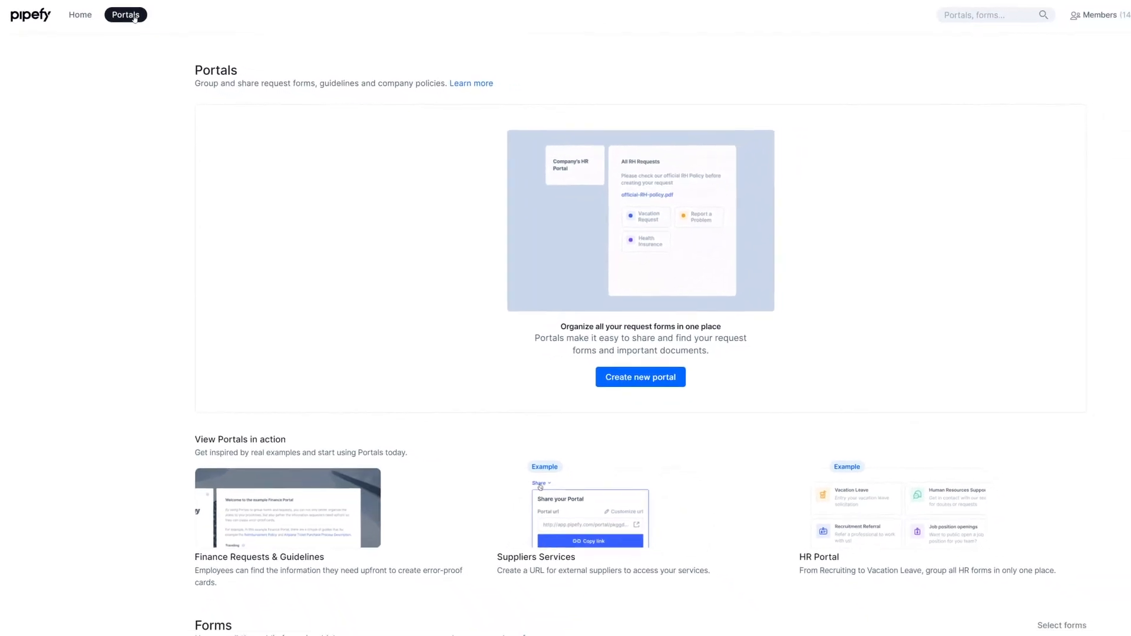
{"action": "scroll", "scroll_direction": "down", "scroll_amount": 3}
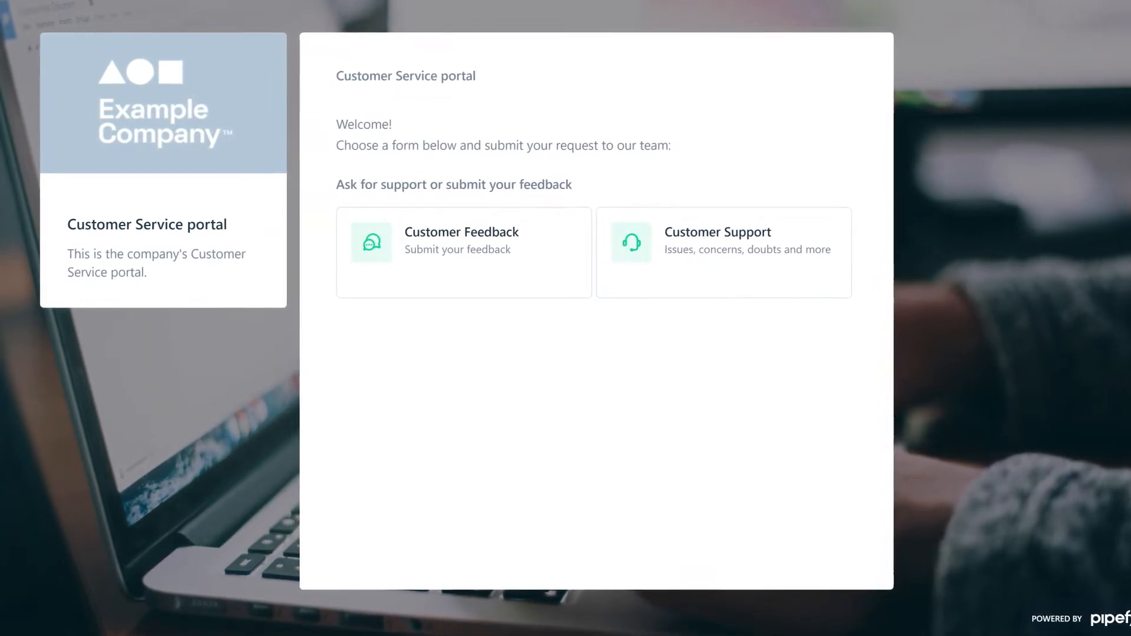
Step: Try the example Customer Feedback form card, then return to the Portals page
{"action": "left_click", "coordinate": [467, 252]}
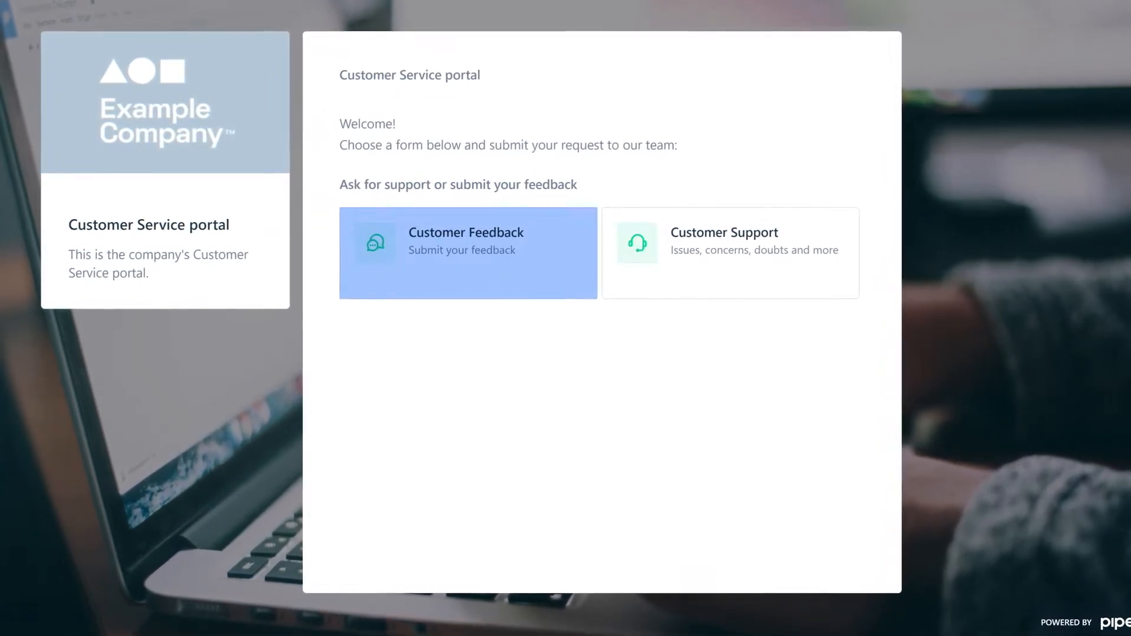
{"action": "left_click", "coordinate": [736, 253]}
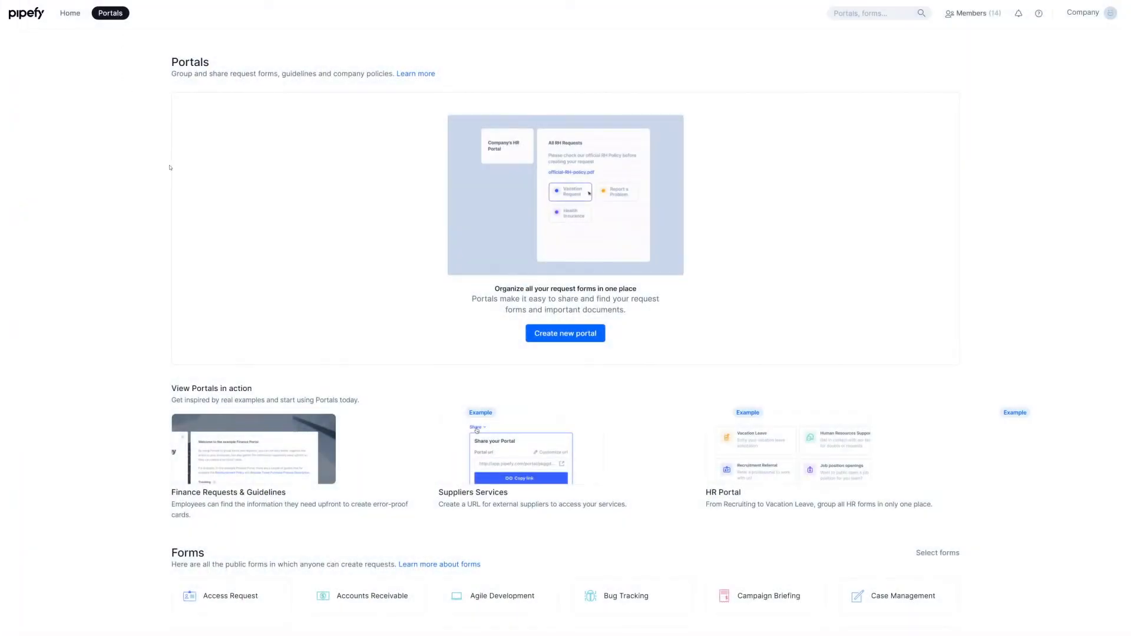
Step: Create a portal with the Example Company logo and description 'Submit your request to our team!'
{"action": "left_click", "coordinate": [564, 333]}
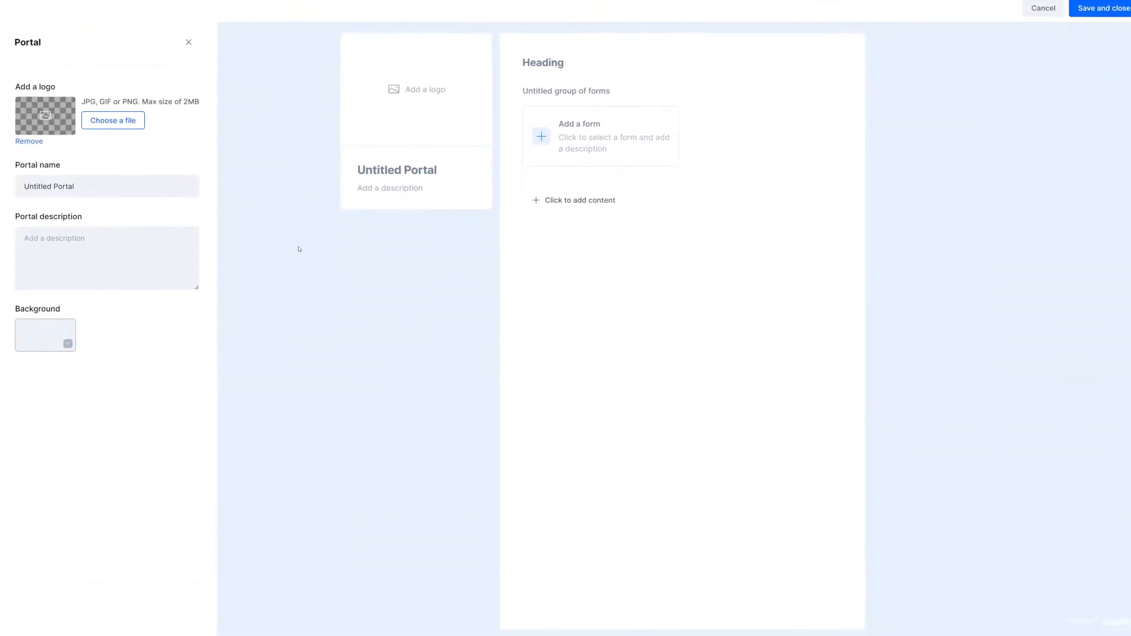
{"action": "left_click", "coordinate": [113, 120]}
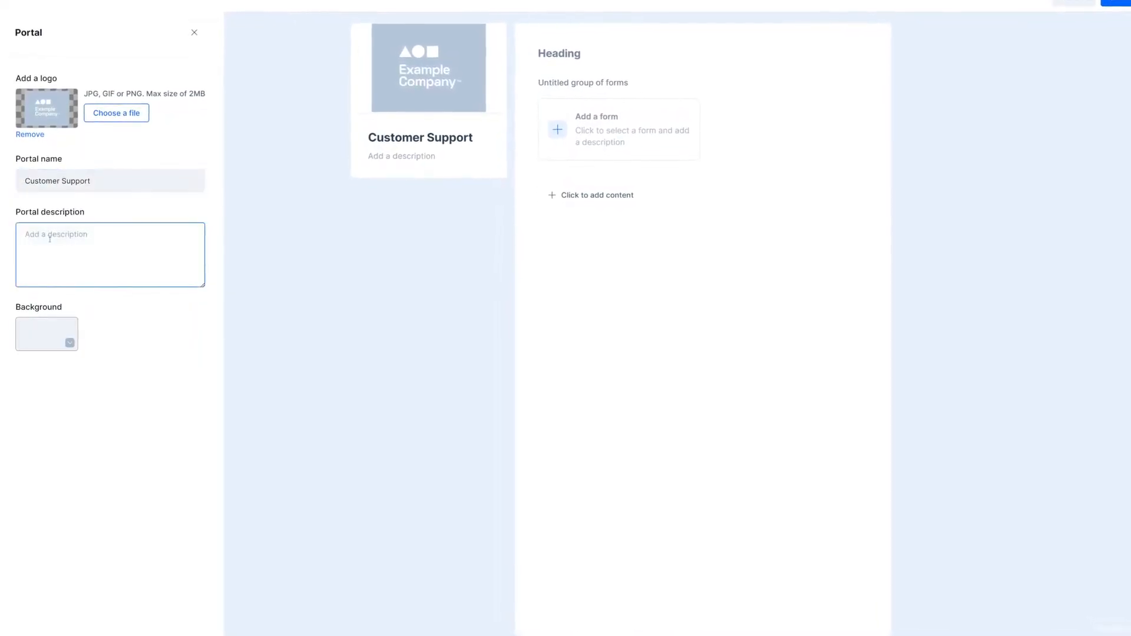
{"action": "type", "text": "Submit your request to our team!"}
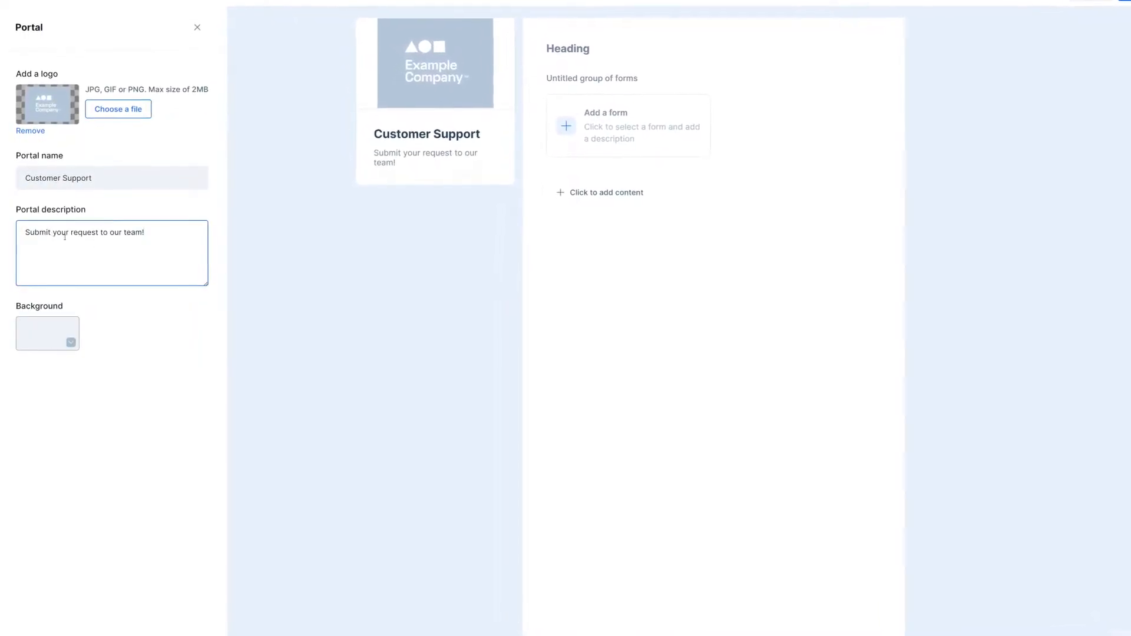
{"action": "left_click", "coordinate": [47, 334]}
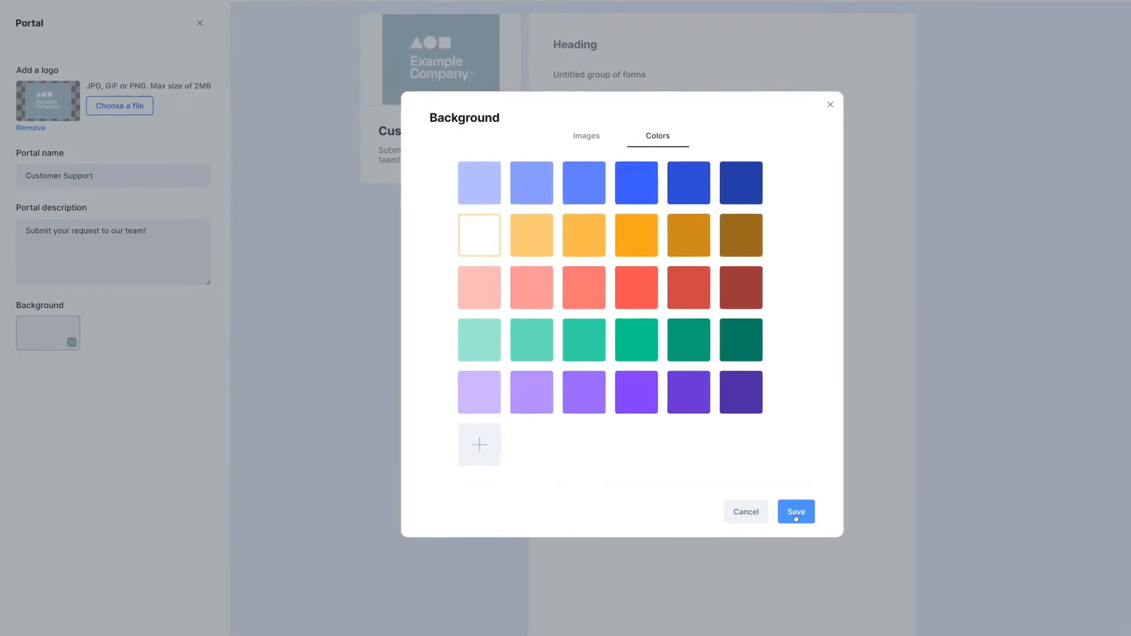
Step: Apply an orange background and set the heading to 'Welcome to the Customer Support portal'
{"action": "left_click", "coordinate": [795, 511]}
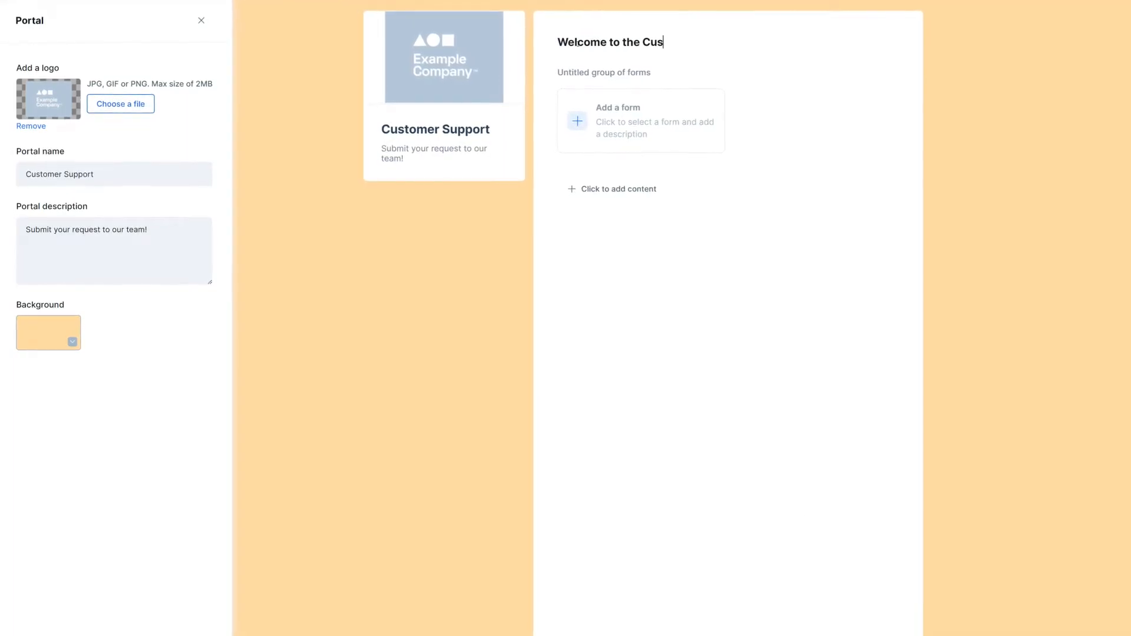
{"action": "type", "text": "tomer Support portal"}
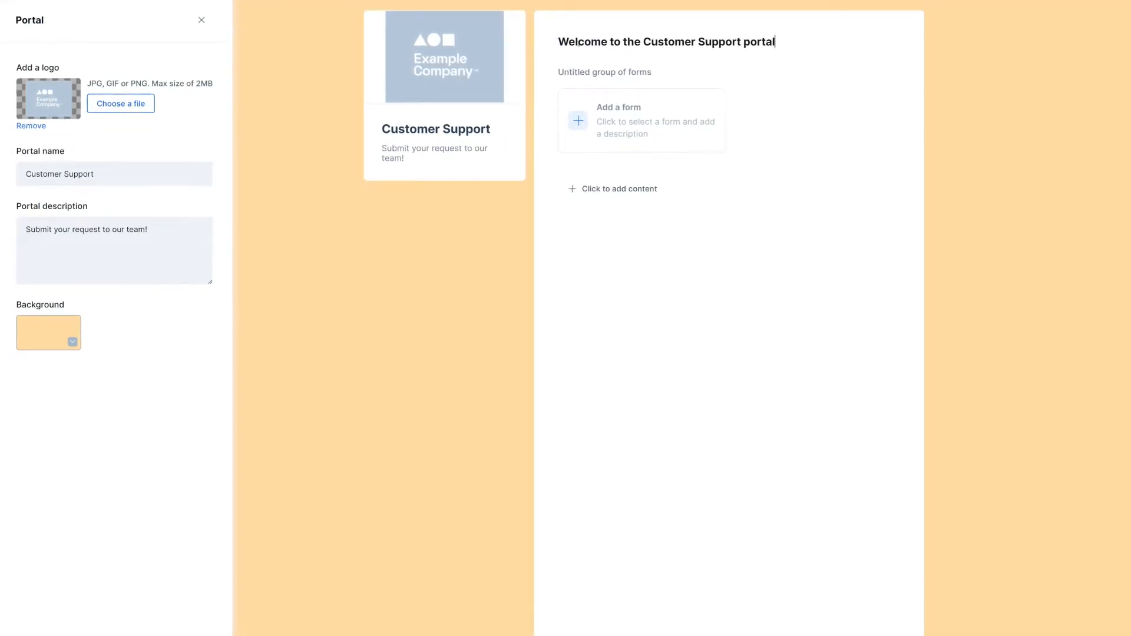
{"action": "left_click", "coordinate": [618, 189]}
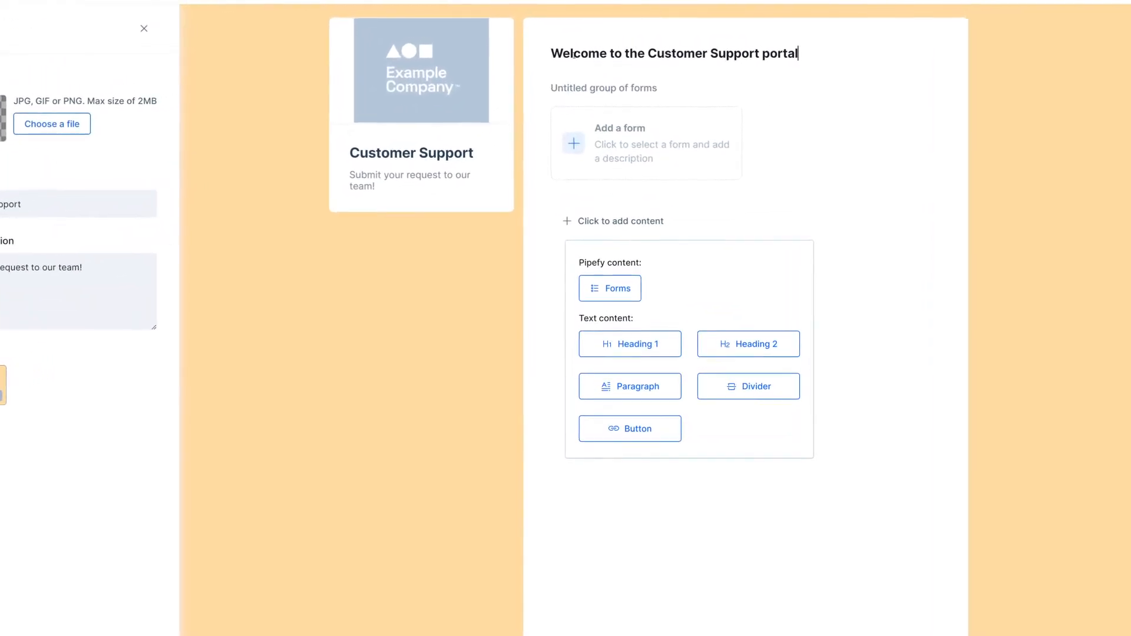
{"action": "left_click", "coordinate": [645, 142]}
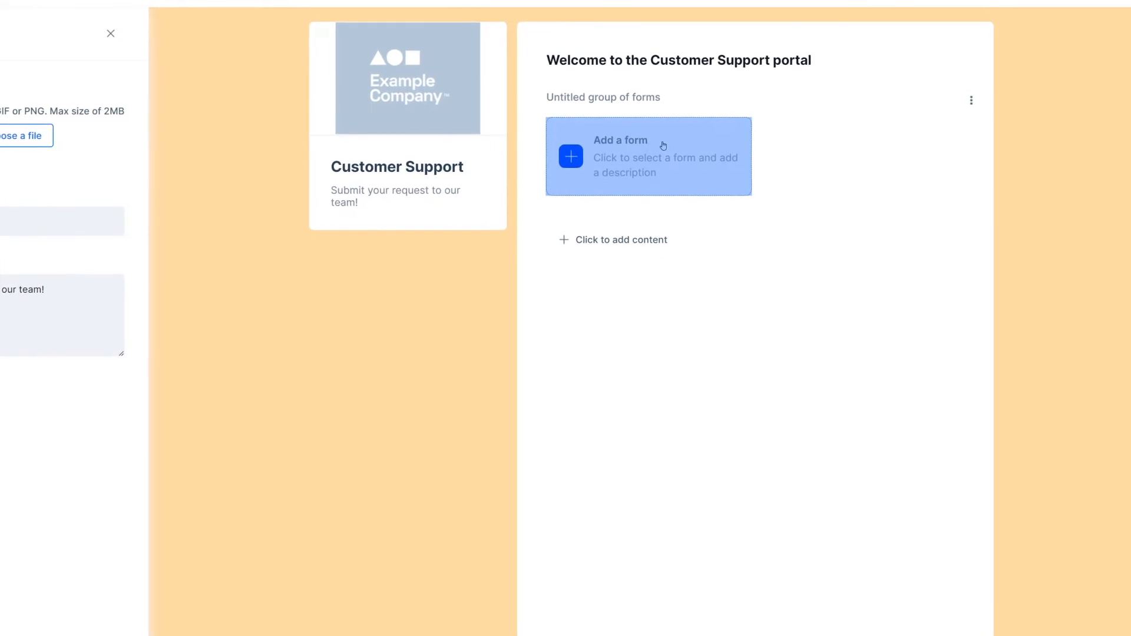
Step: Add the Customer Feedback form to the group with description 'Click to submit'
{"action": "left_click", "coordinate": [647, 157]}
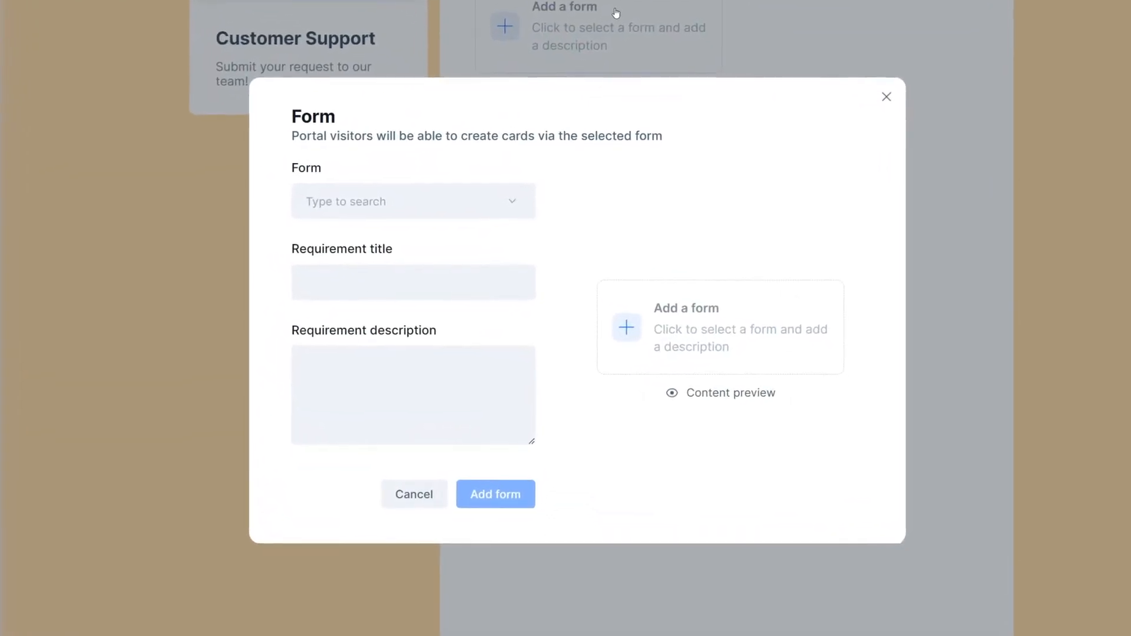
{"action": "mouse_move", "coordinate": [705, 136]}
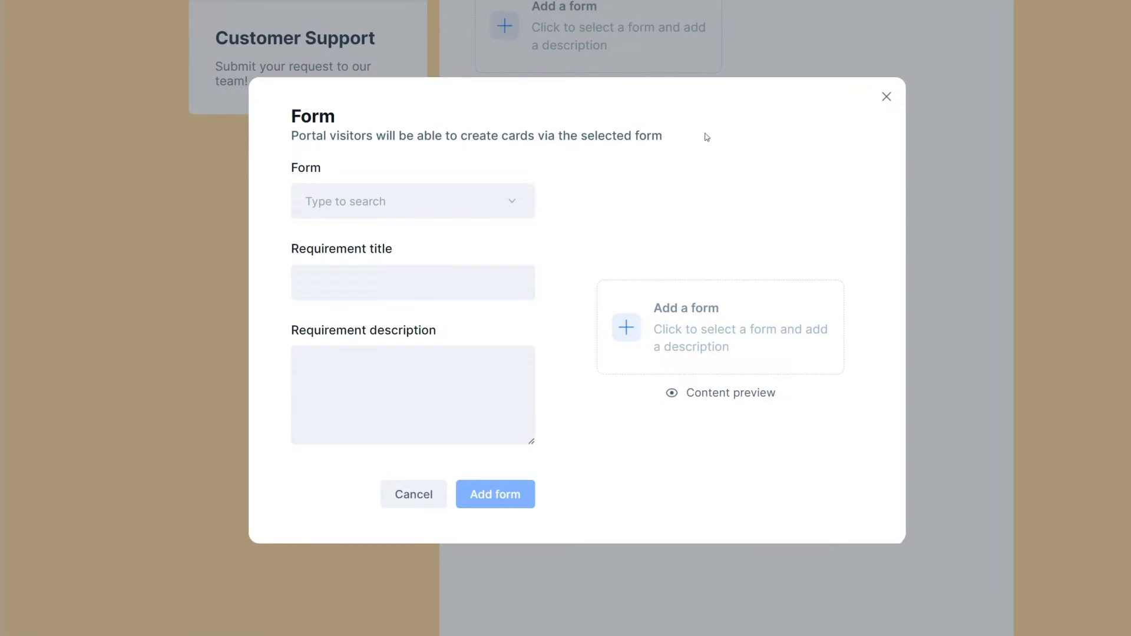
{"action": "left_click", "coordinate": [413, 200]}
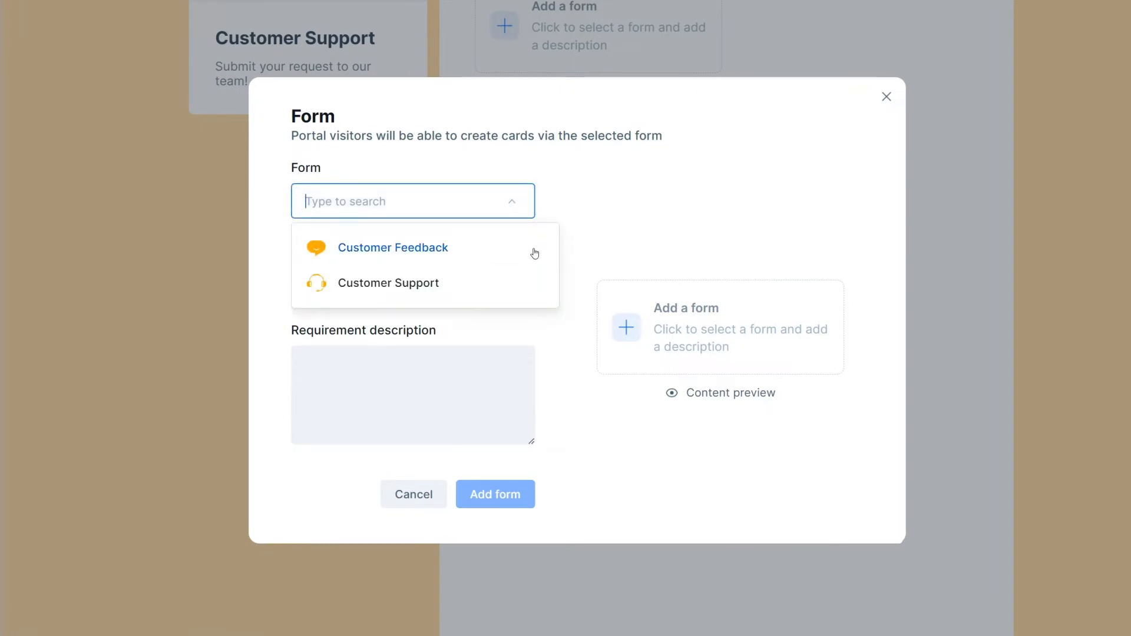
{"action": "left_click", "coordinate": [392, 246]}
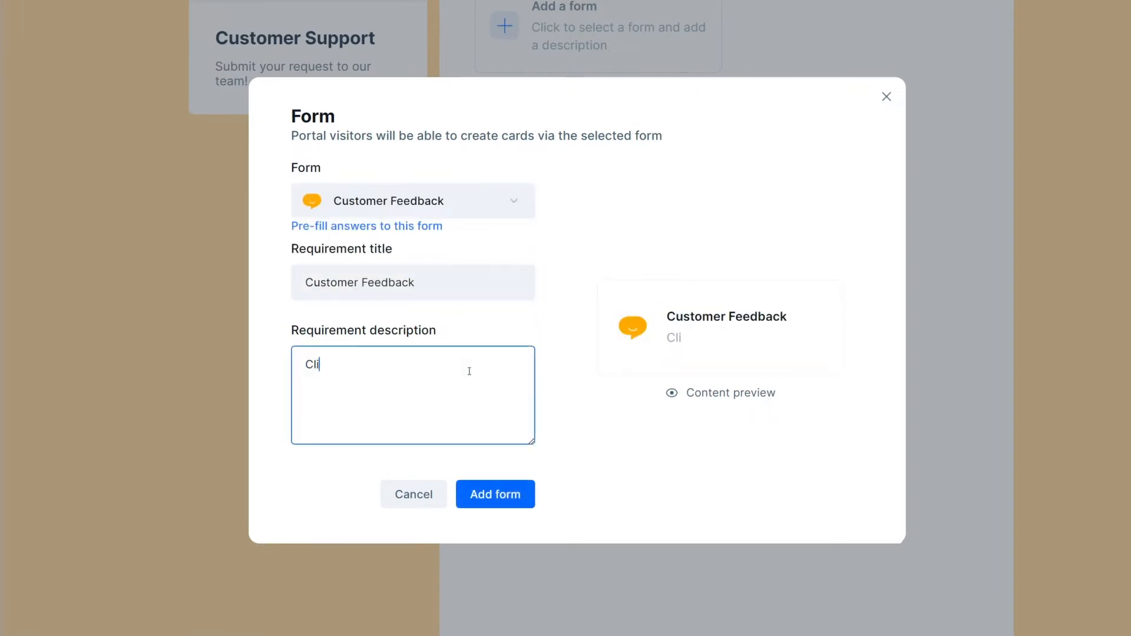
{"action": "type", "text": "Click to su"}
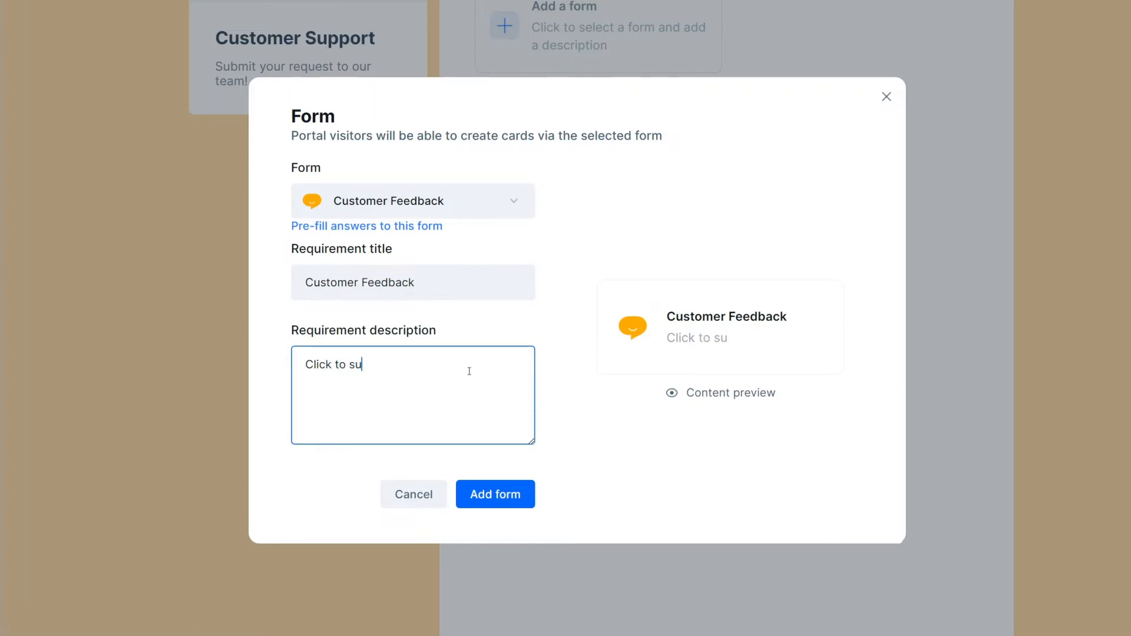
{"action": "type", "text": "bmit"}
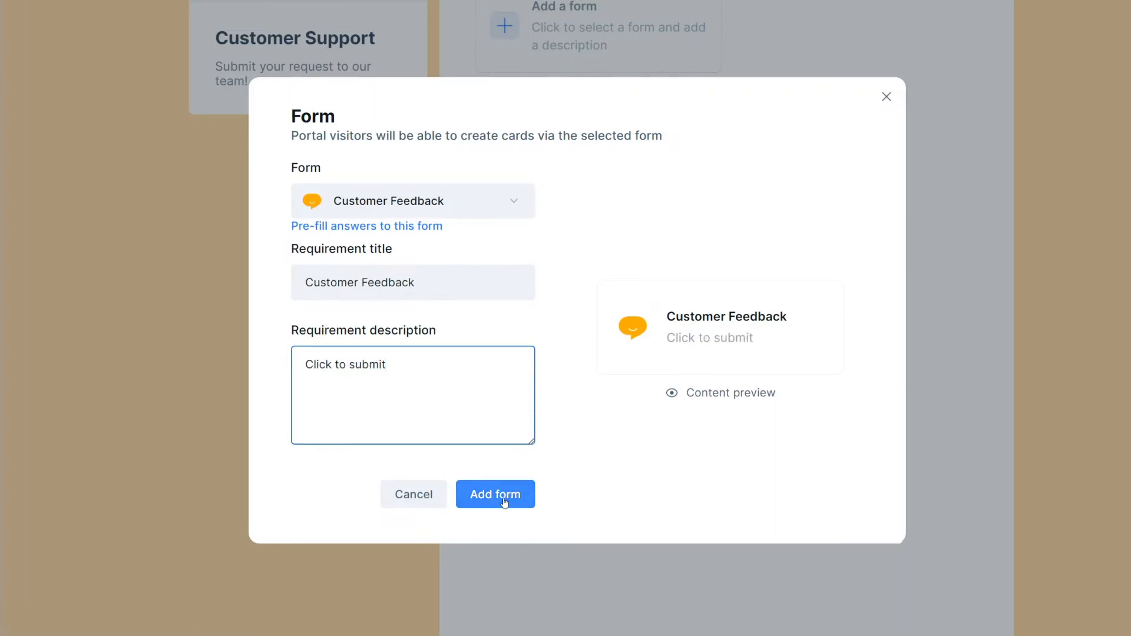
{"action": "left_click", "coordinate": [494, 494]}
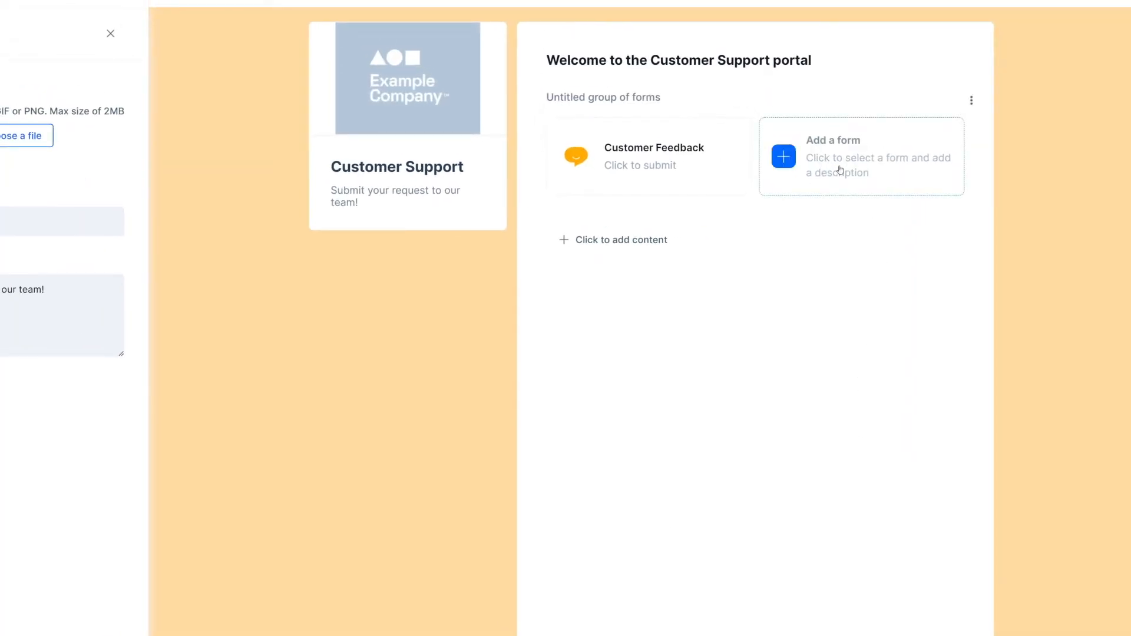
Step: Add the Customer Support form described 'Submit your ticket' and rename the group 'Support and Feedback'
{"action": "left_click", "coordinate": [859, 156]}
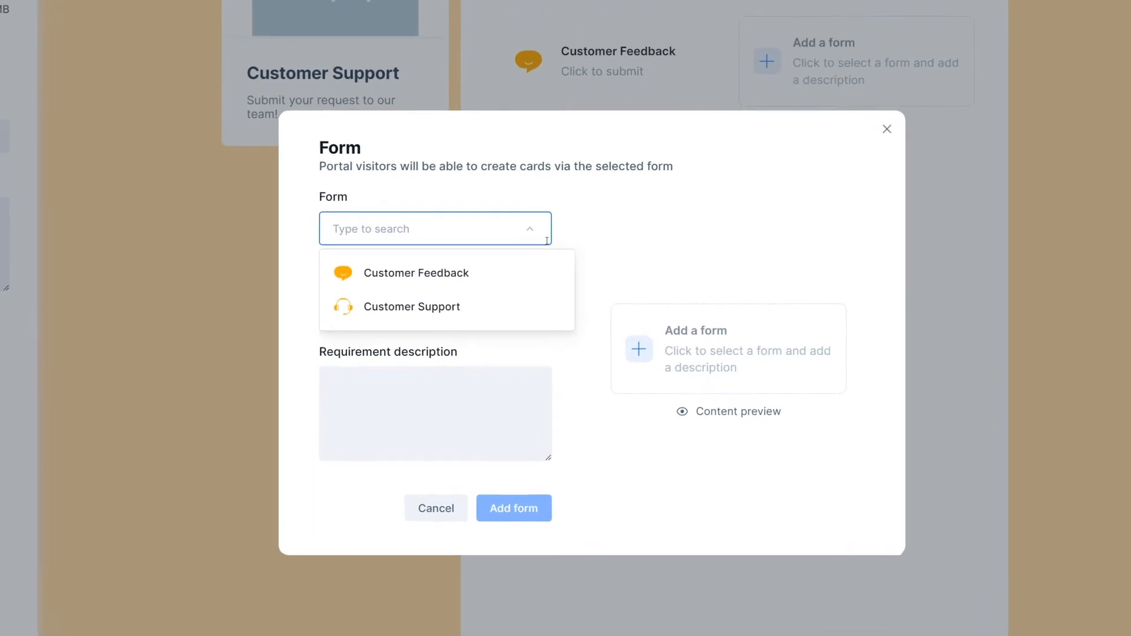
{"action": "left_click", "coordinate": [411, 307]}
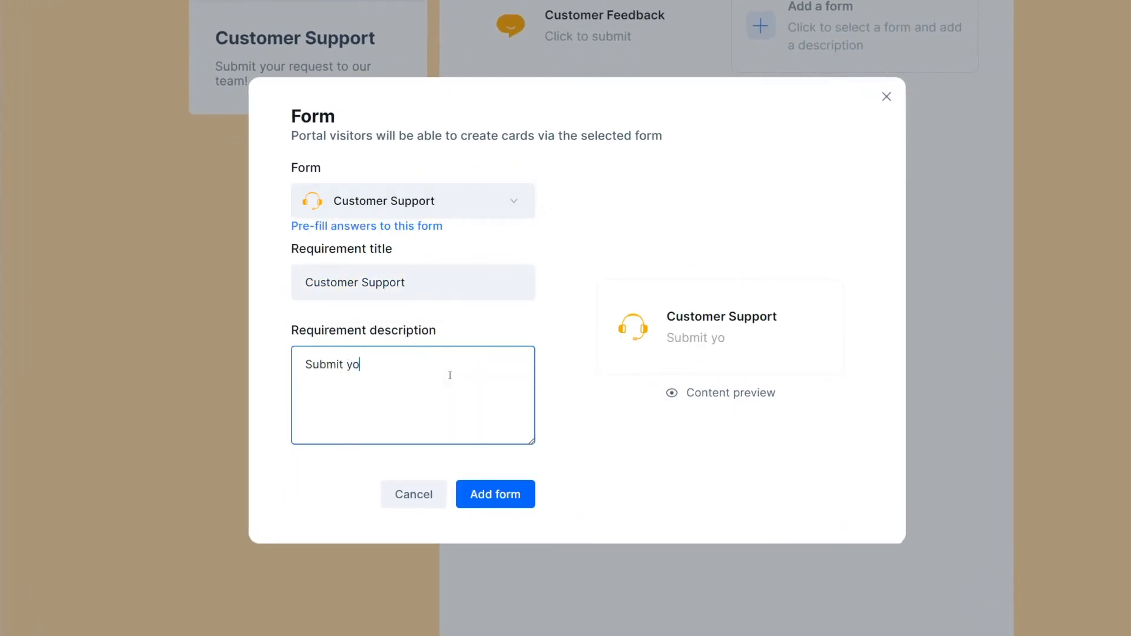
{"action": "left_click", "coordinate": [494, 494]}
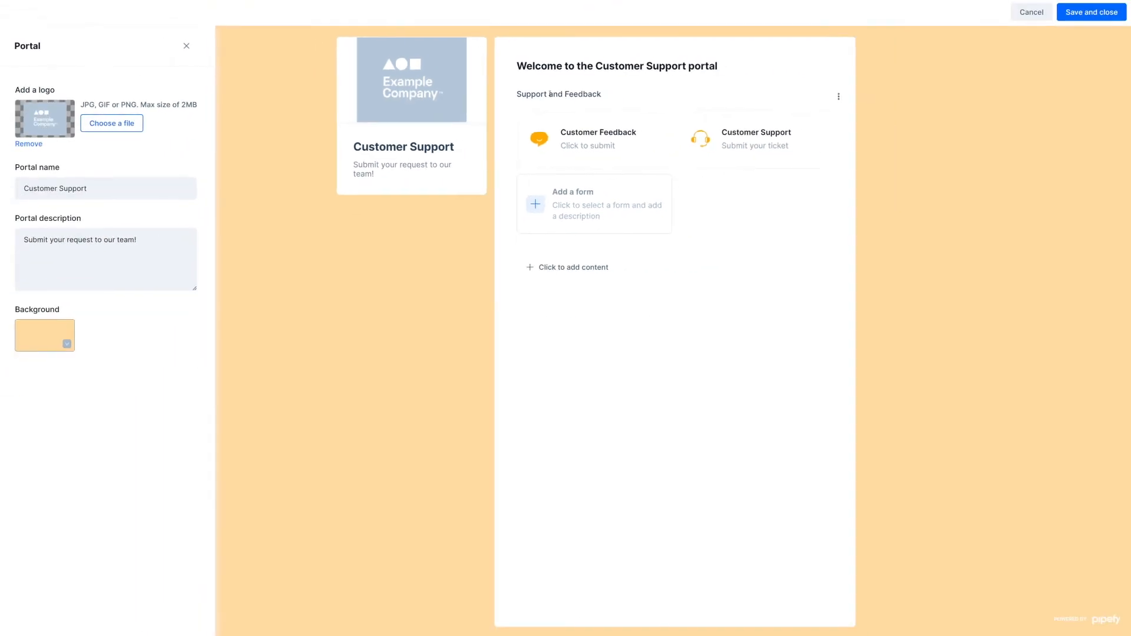
{"action": "left_click", "coordinate": [186, 46]}
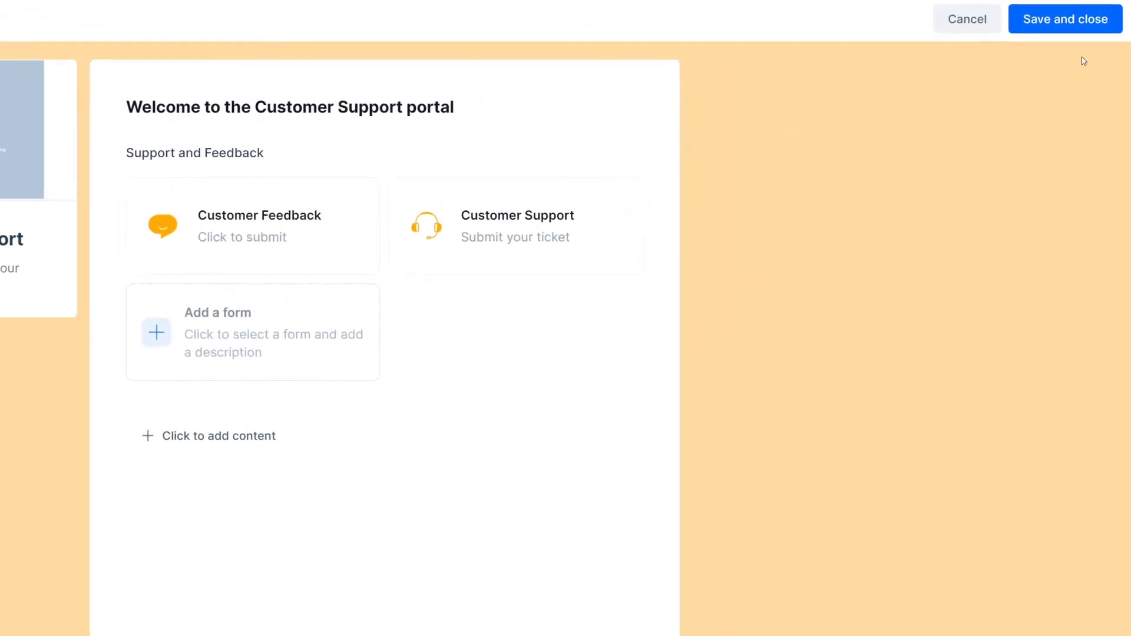
Step: Save and close the portal, then copy its shareable link from the Share options
{"action": "left_click", "coordinate": [1064, 19]}
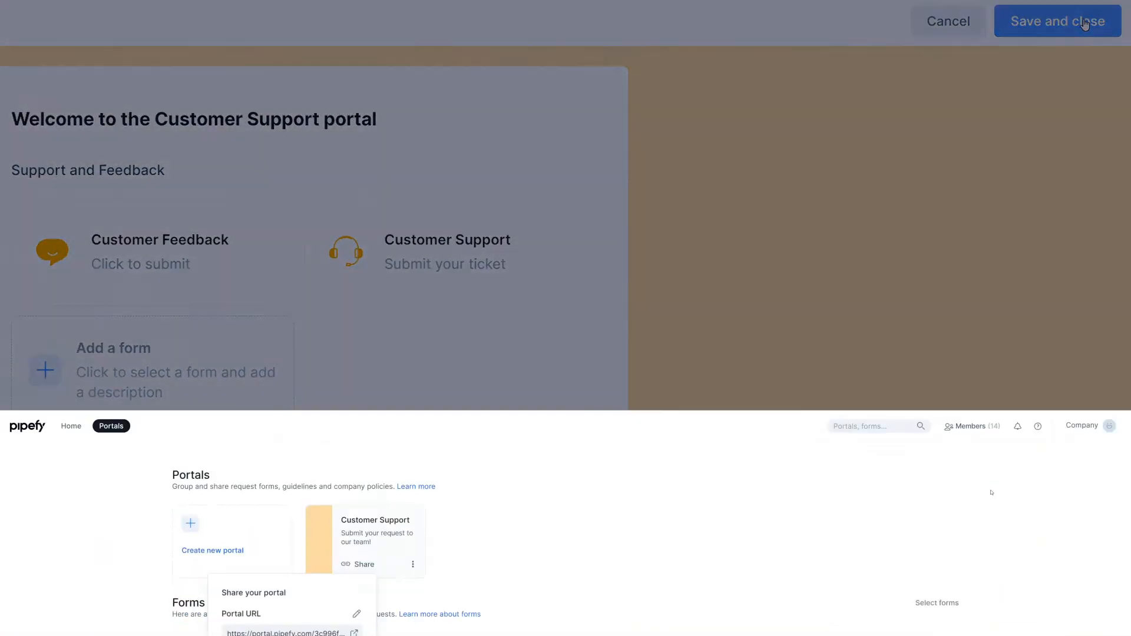
{"action": "left_click", "coordinate": [1056, 21]}
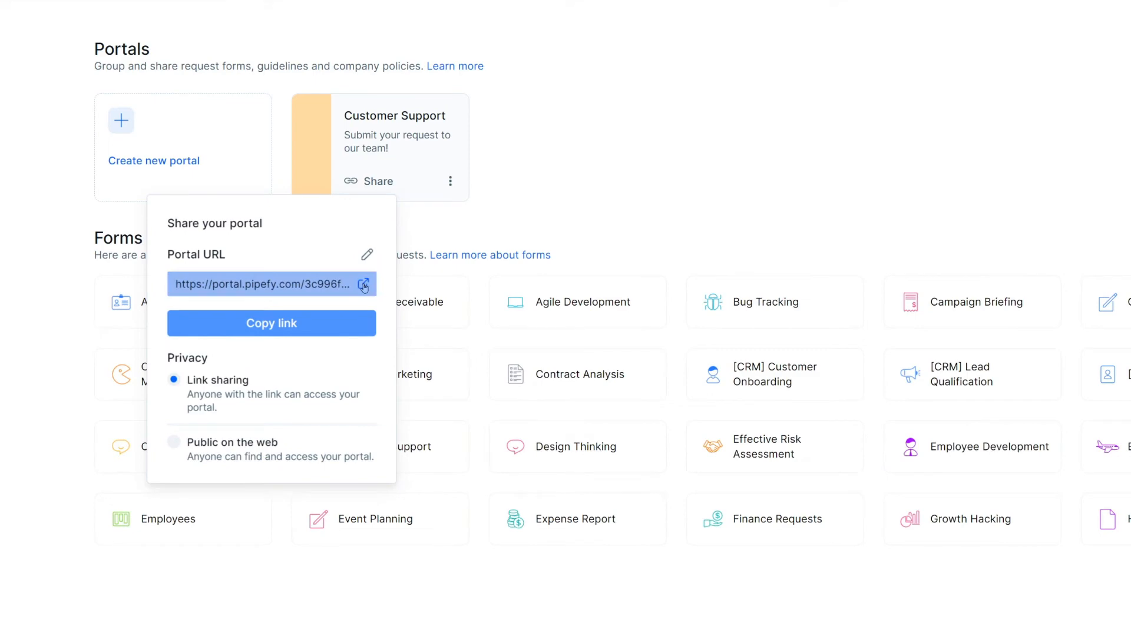
{"action": "left_click", "coordinate": [356, 283]}
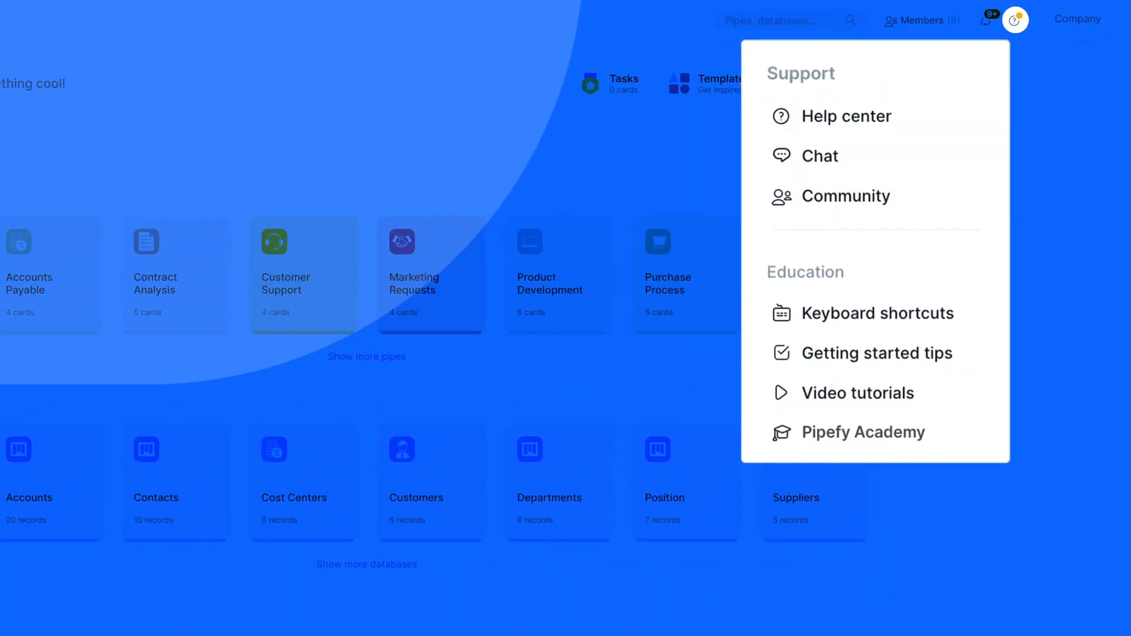
Step: Bring up the Support and Education resources and browse the Pipefy Community site
{"action": "left_click", "coordinate": [845, 195]}
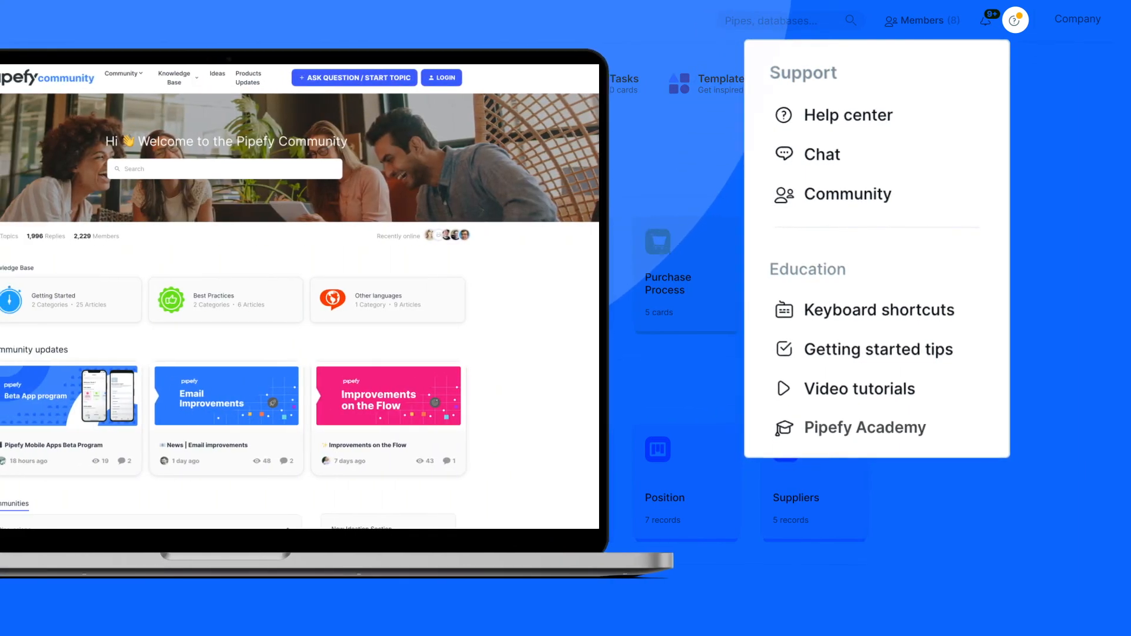
{"action": "scroll", "scroll_direction": "down", "scroll_amount": 3}
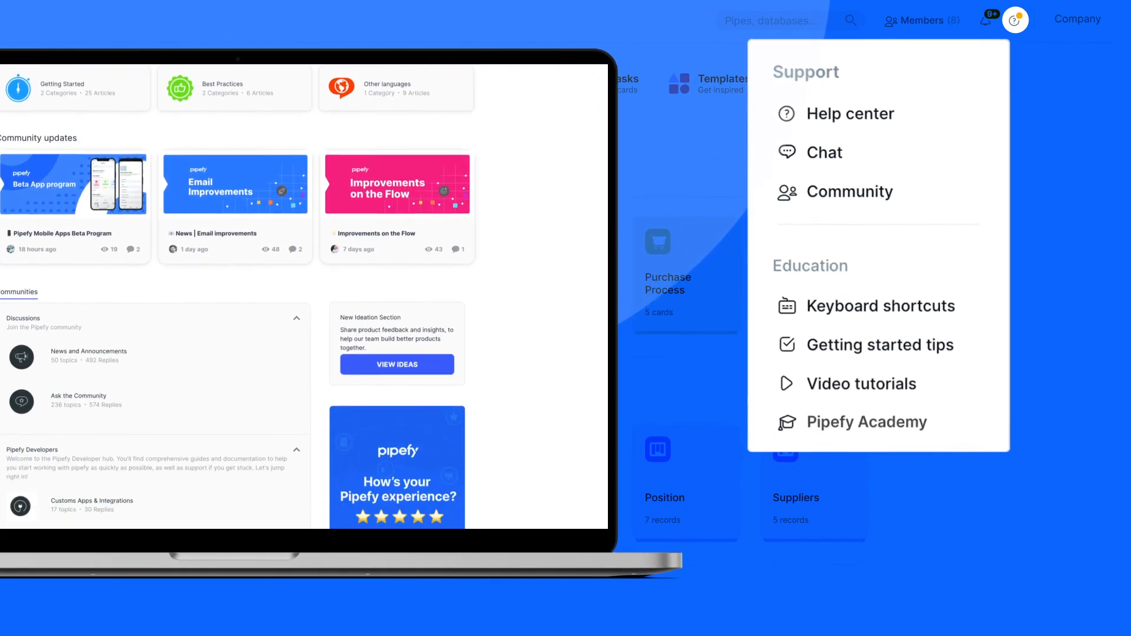